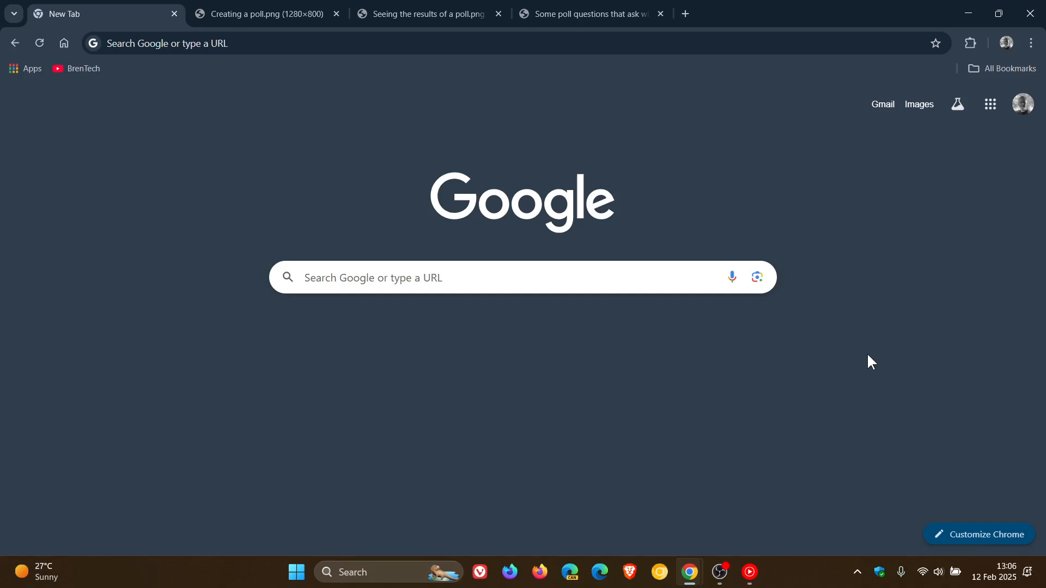
mouse_move(498, 118)
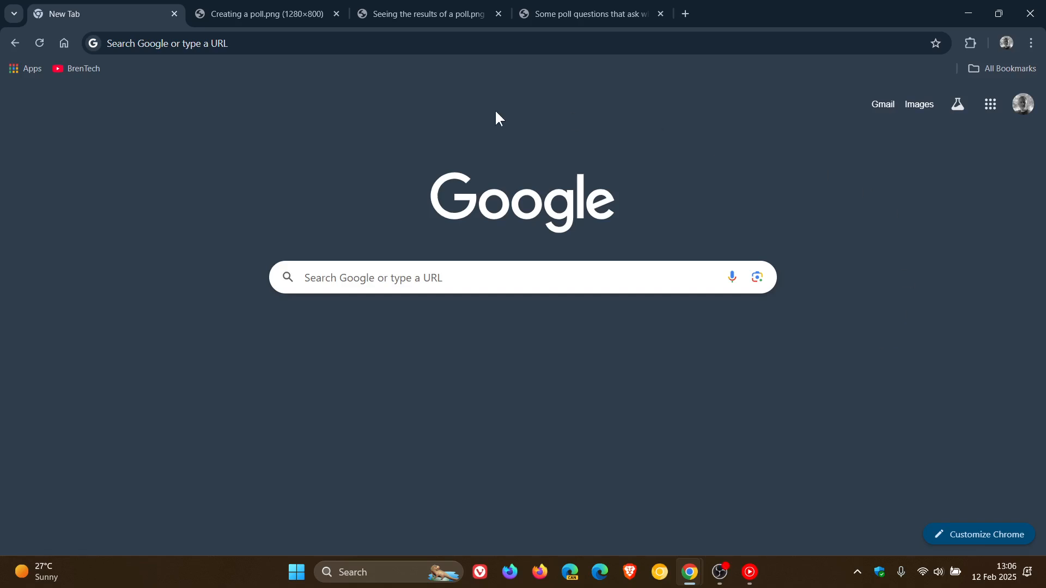
mouse_move(998, 190)
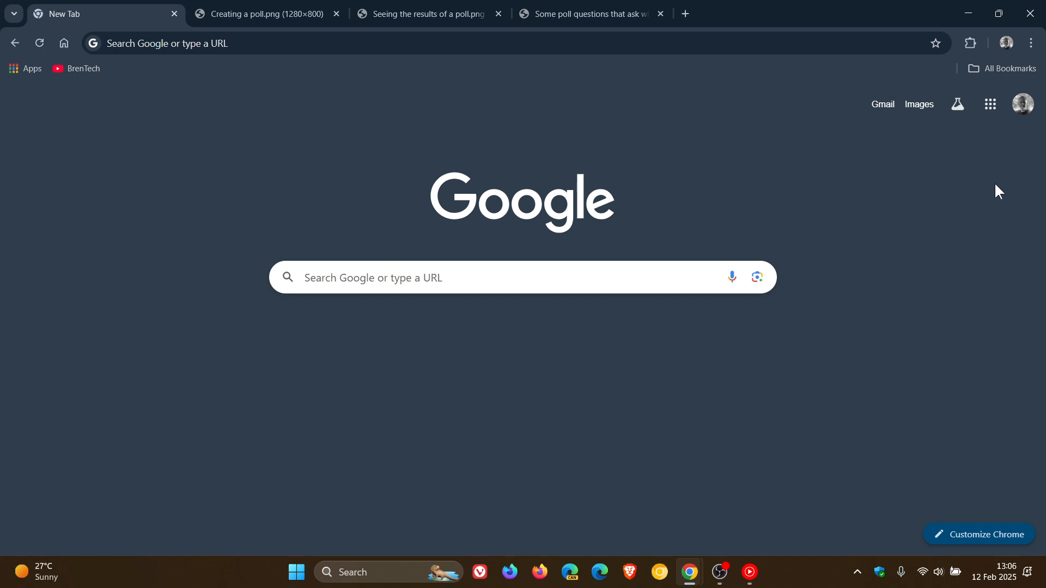
- Open the Google apps launcher from the Chrome new tab page
left_click(990, 104)
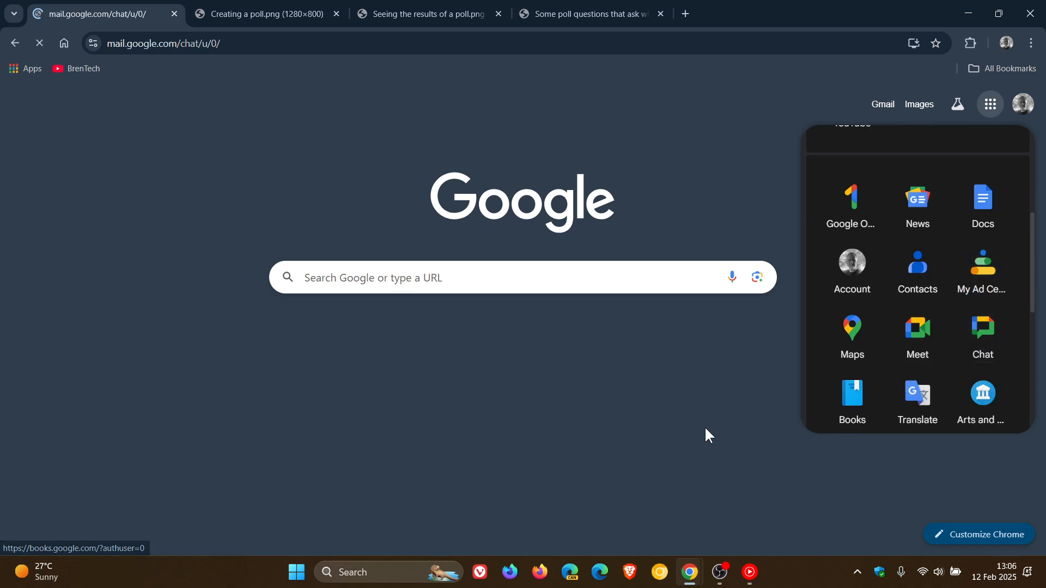
- Launch Google Chat from the apps launcher and wait for the Home welcome screen
left_click(983, 330)
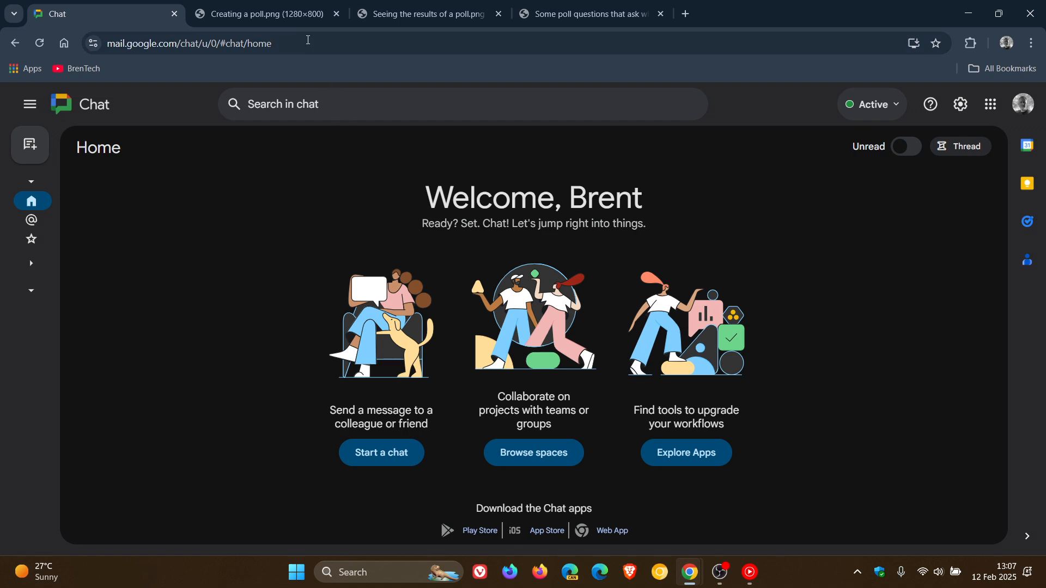
- On the 'Creating a poll' tab, open and dismiss the /poll form, then retype /poll
left_click(265, 14)
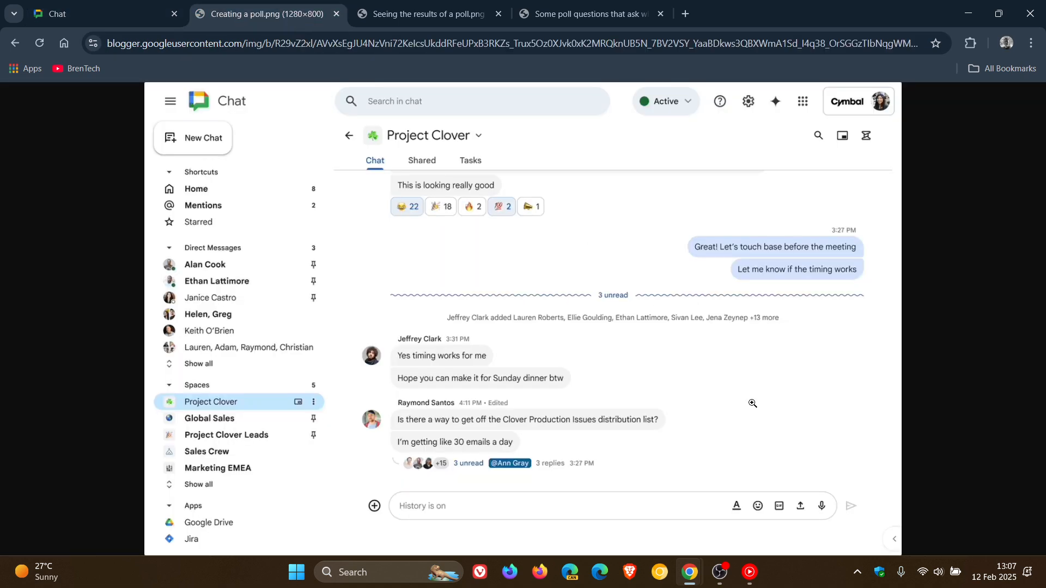
type("/")
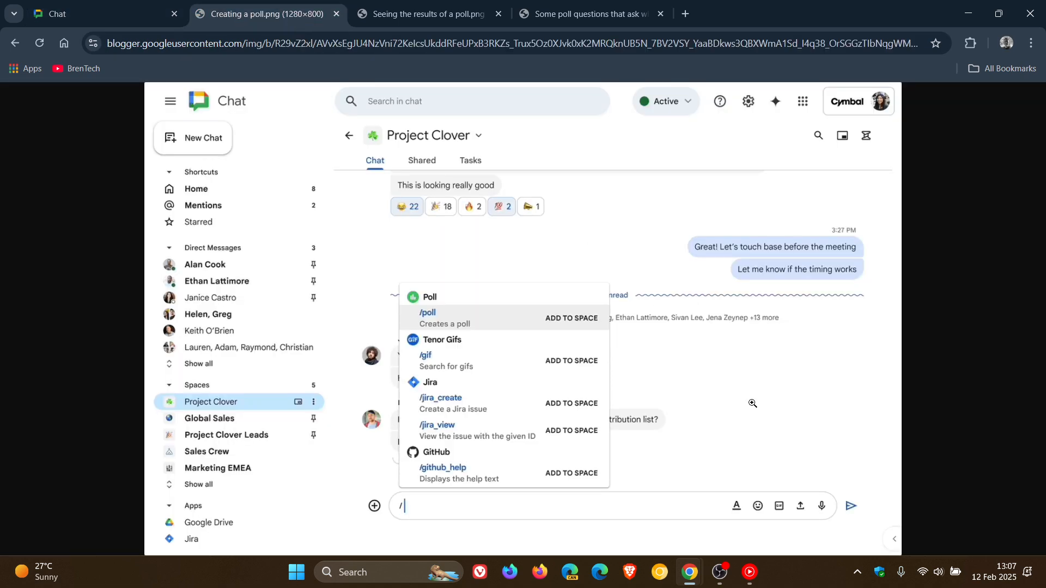
type("poll")
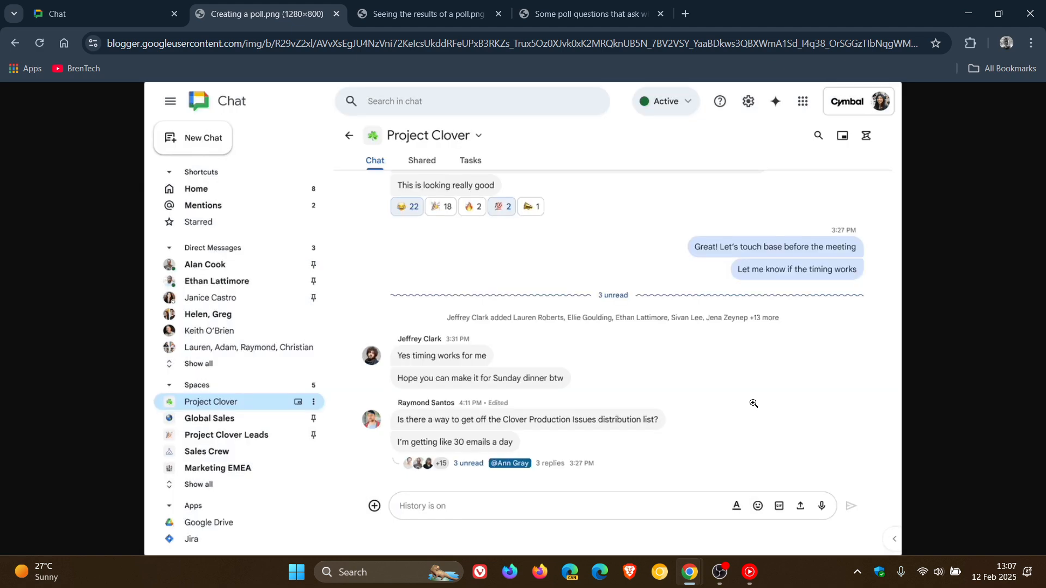
type("/poll")
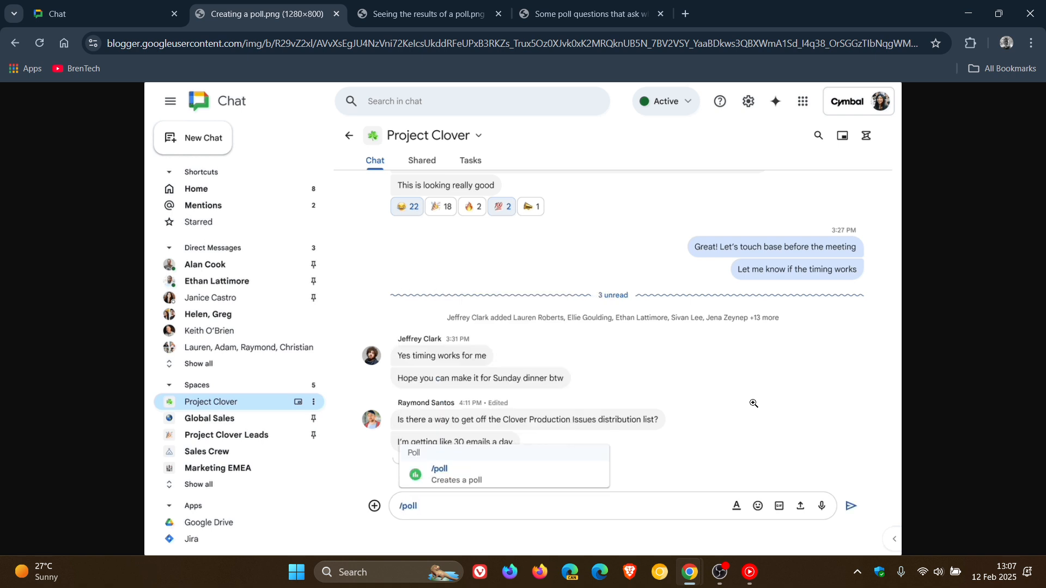
left_click(439, 469)
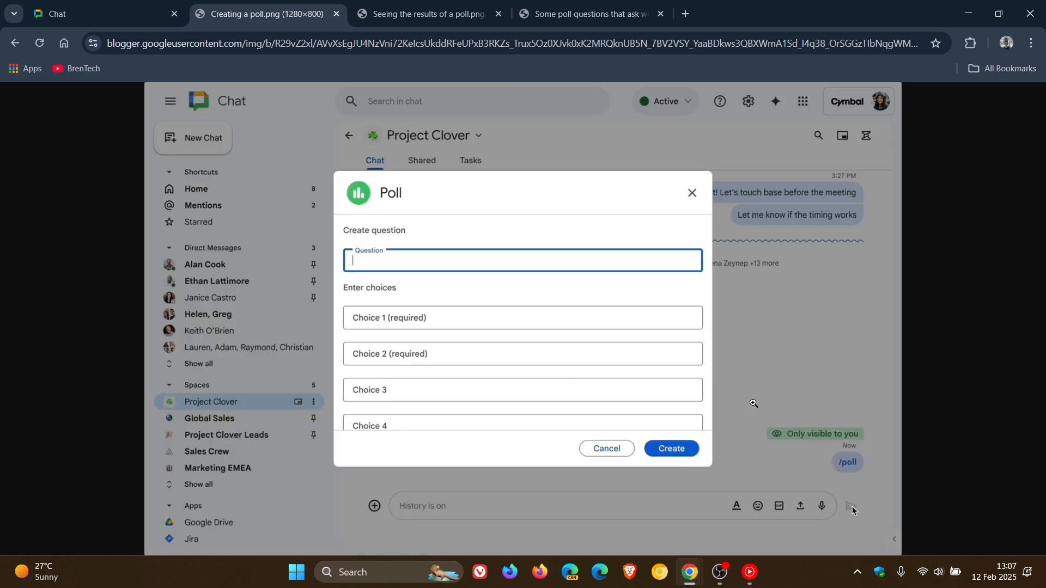
left_click(693, 193)
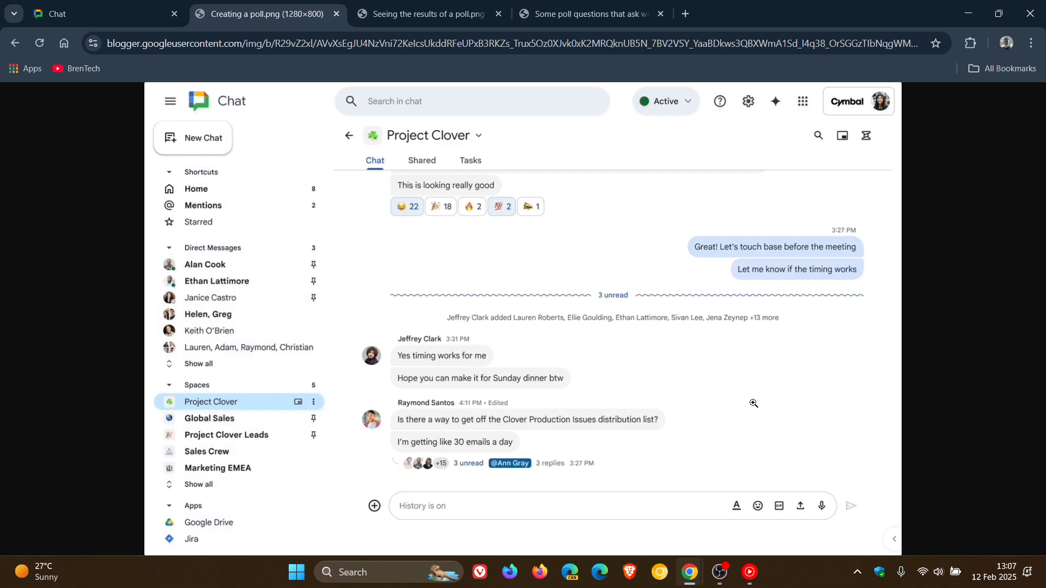
type("/poll")
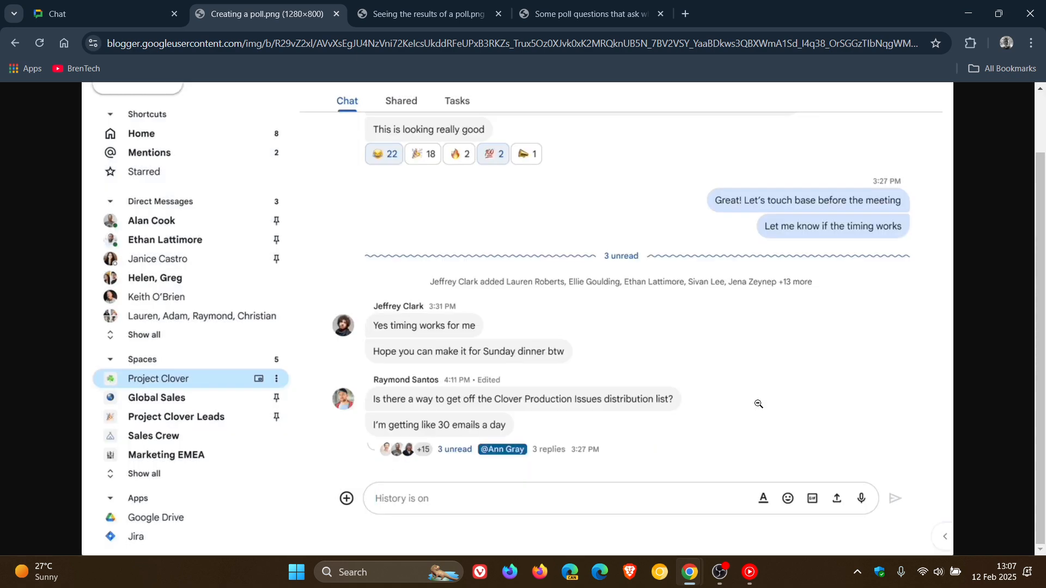
- Send /poll to open the poll form, then switch to the 'Seeing the results of a poll' tab
type("/")
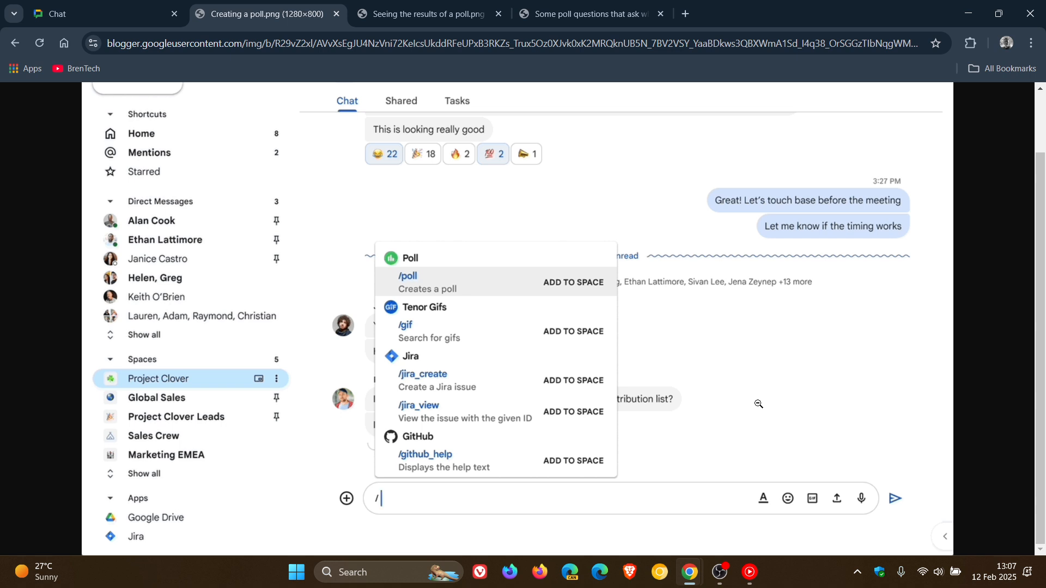
type("poll")
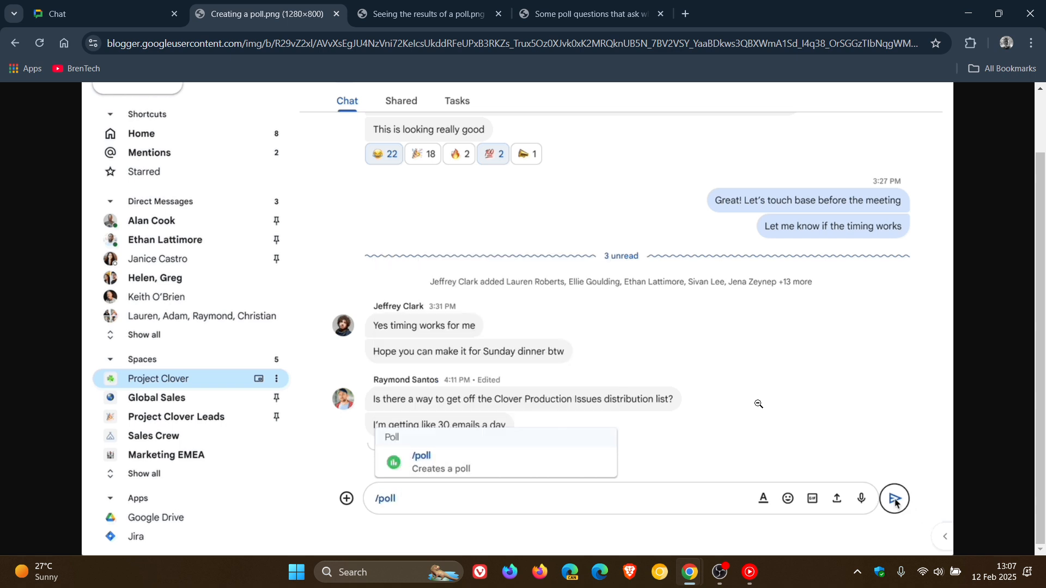
left_click(421, 468)
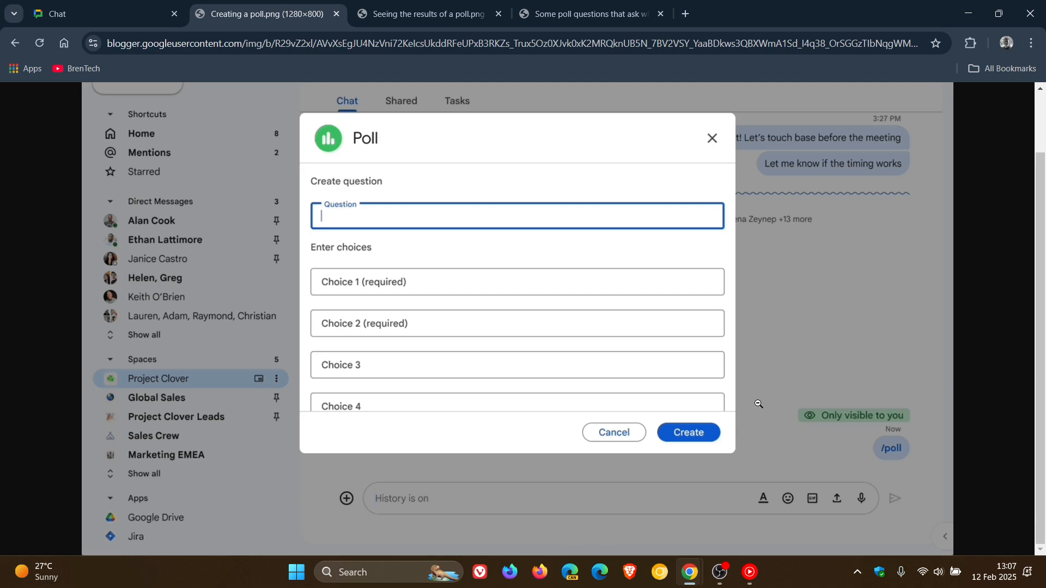
left_click(433, 14)
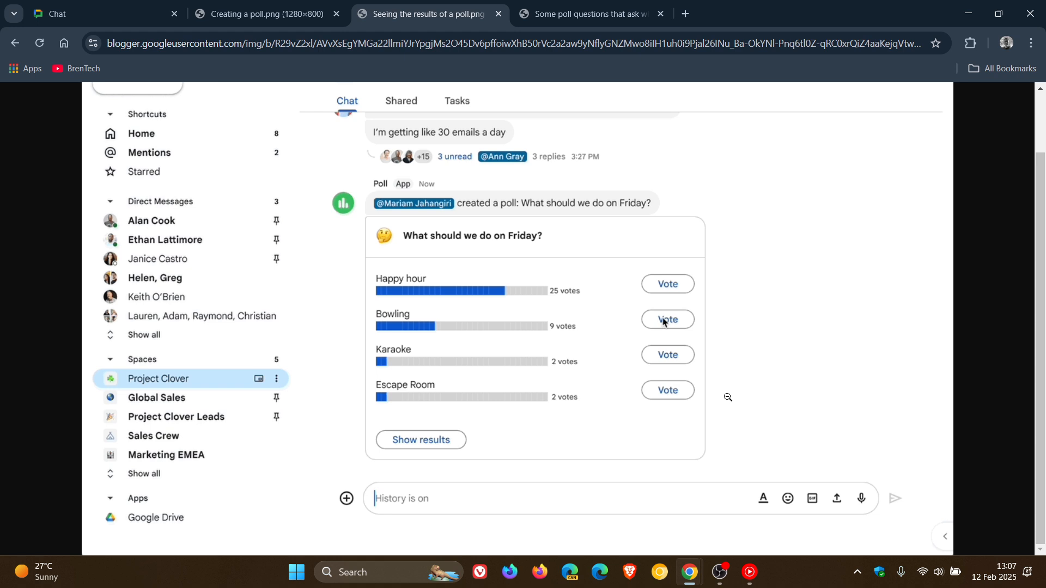
- Vote Bowling in the Friday poll, check the voter breakdown twice, then open the lunch poll tab
left_click(667, 319)
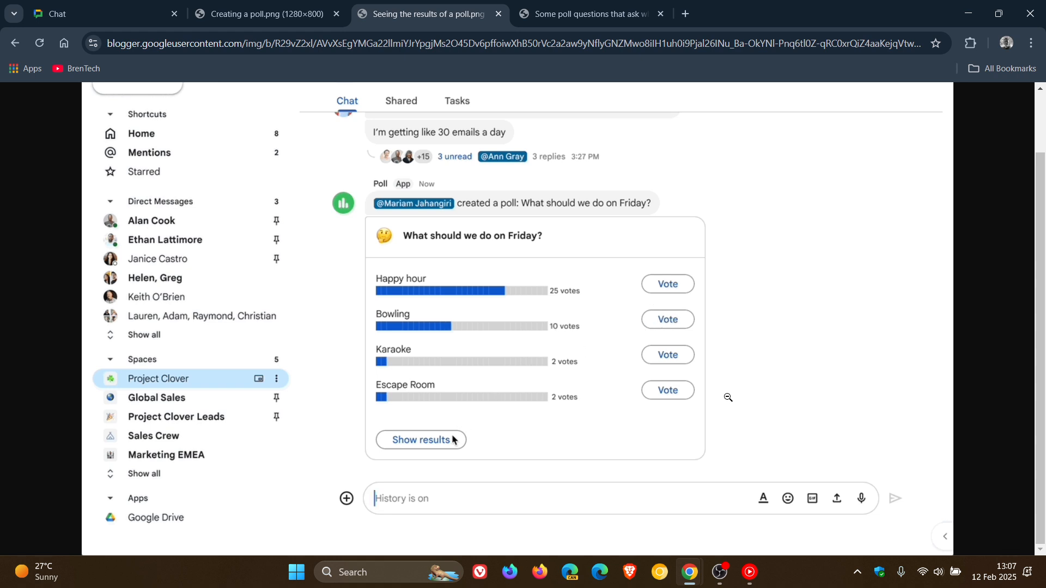
left_click(421, 440)
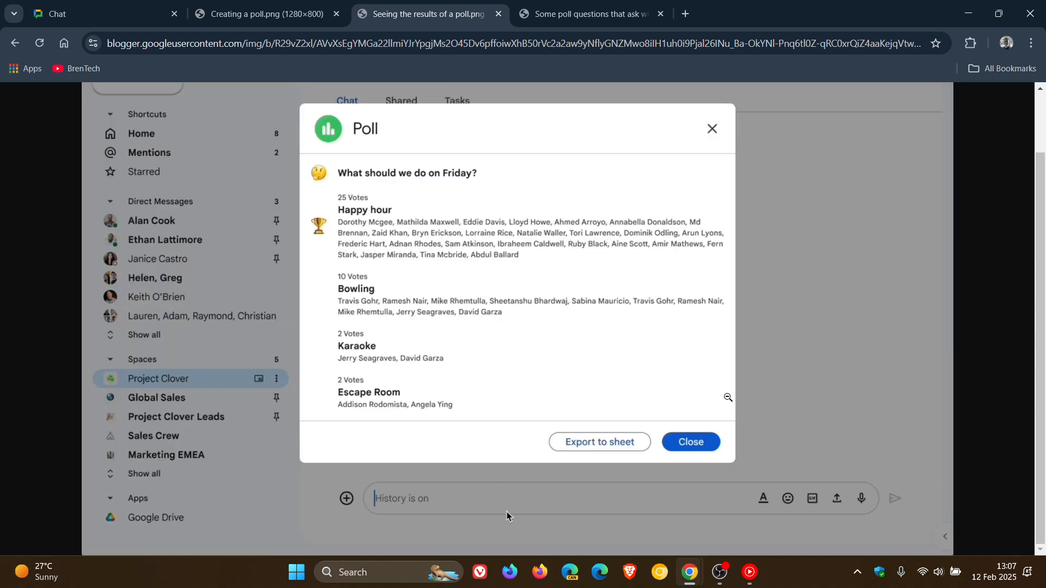
left_click(691, 442)
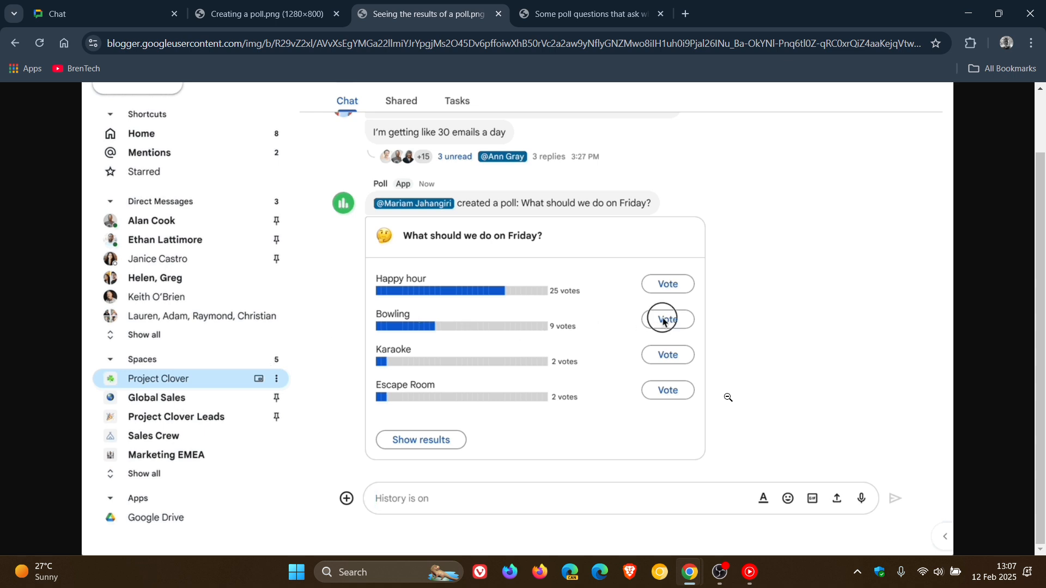
left_click(668, 319)
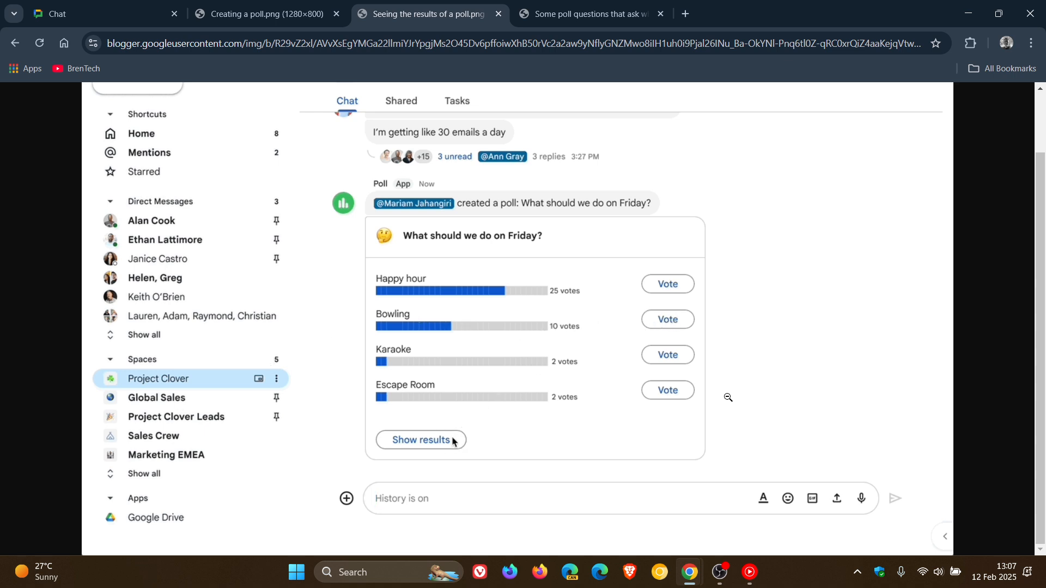
left_click(421, 440)
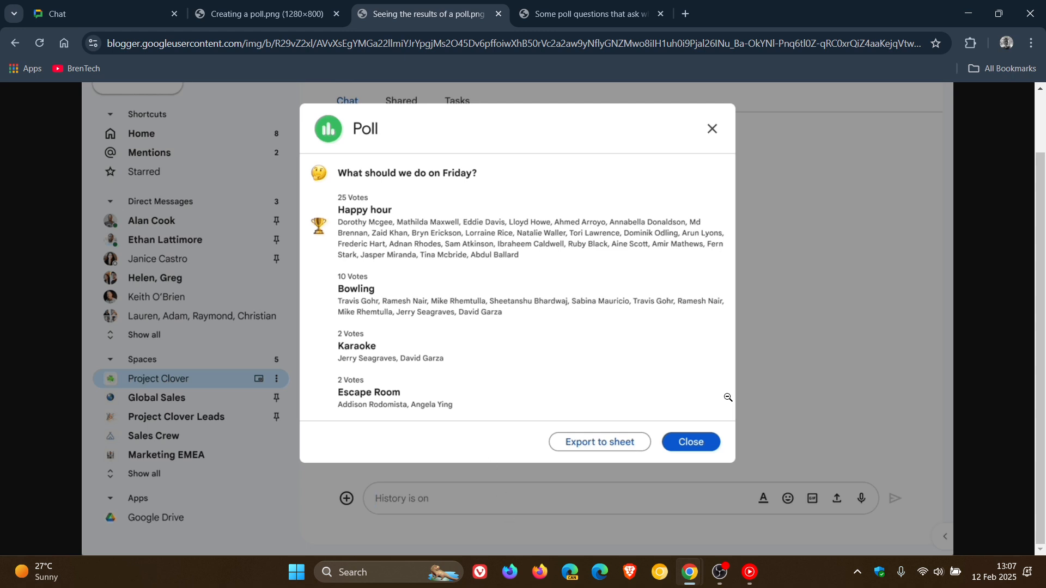
left_click(691, 442)
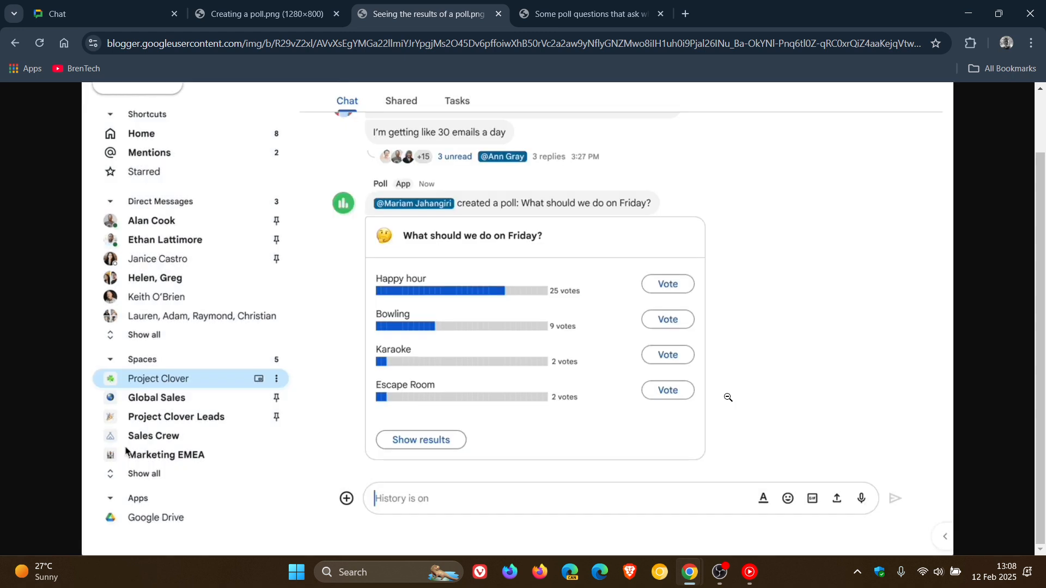
left_click(668, 319)
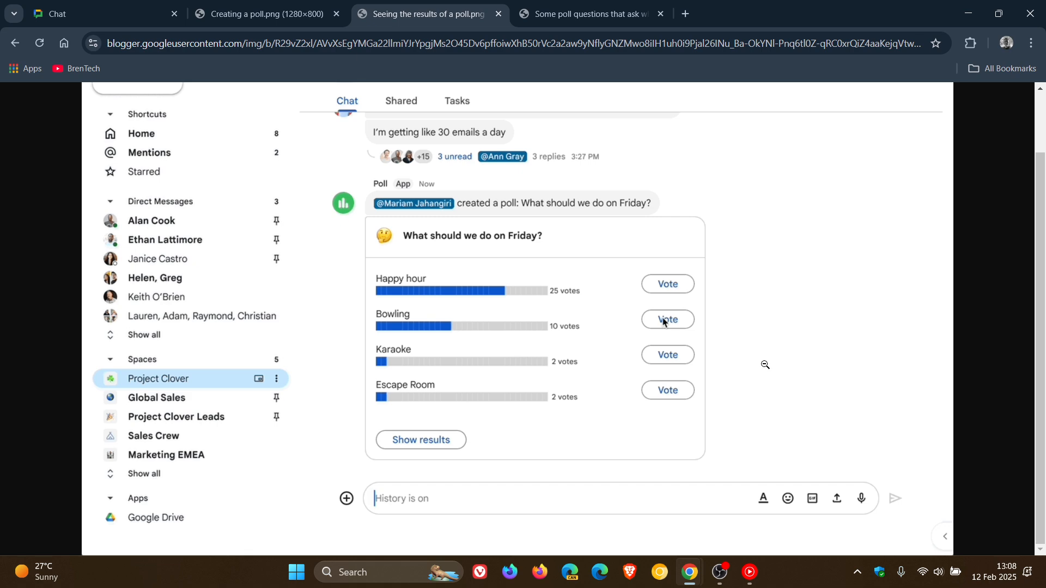
left_click(595, 14)
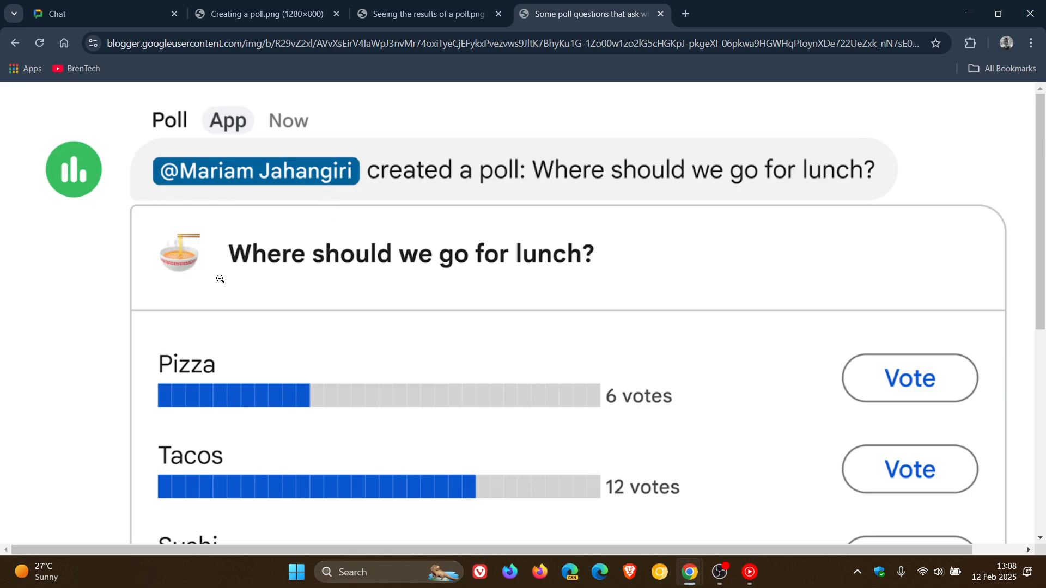
mouse_move(232, 281)
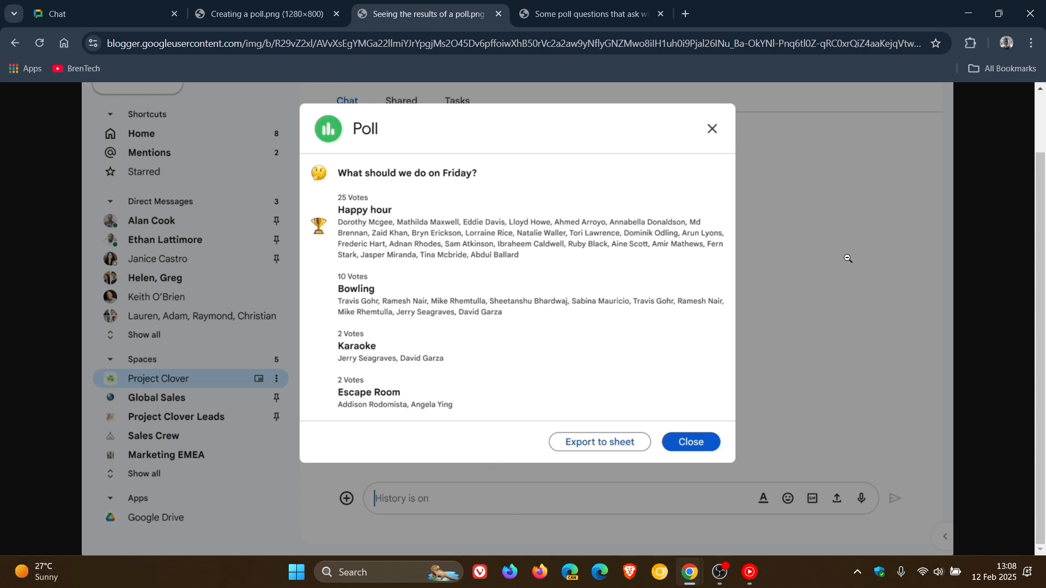
- Close the voter breakdown, return to the 'Creating a poll' tab, and cancel a /poll form
left_click(691, 442)
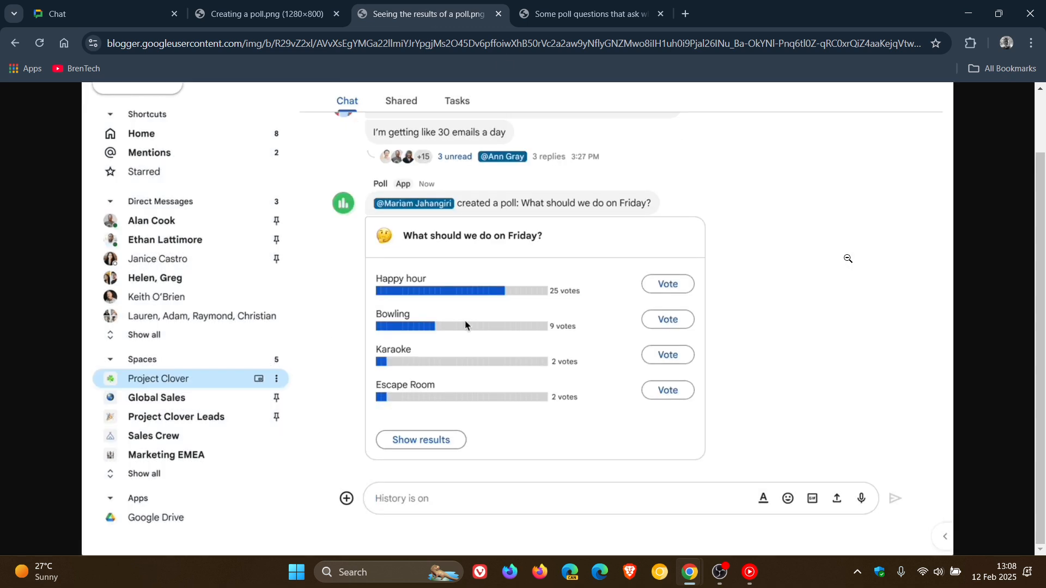
left_click(263, 14)
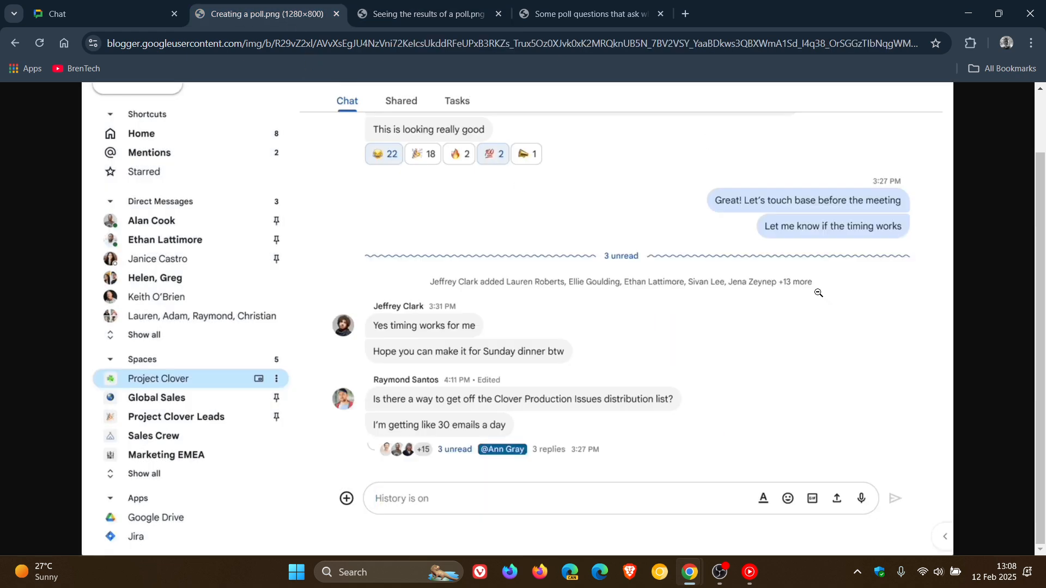
type("/poll")
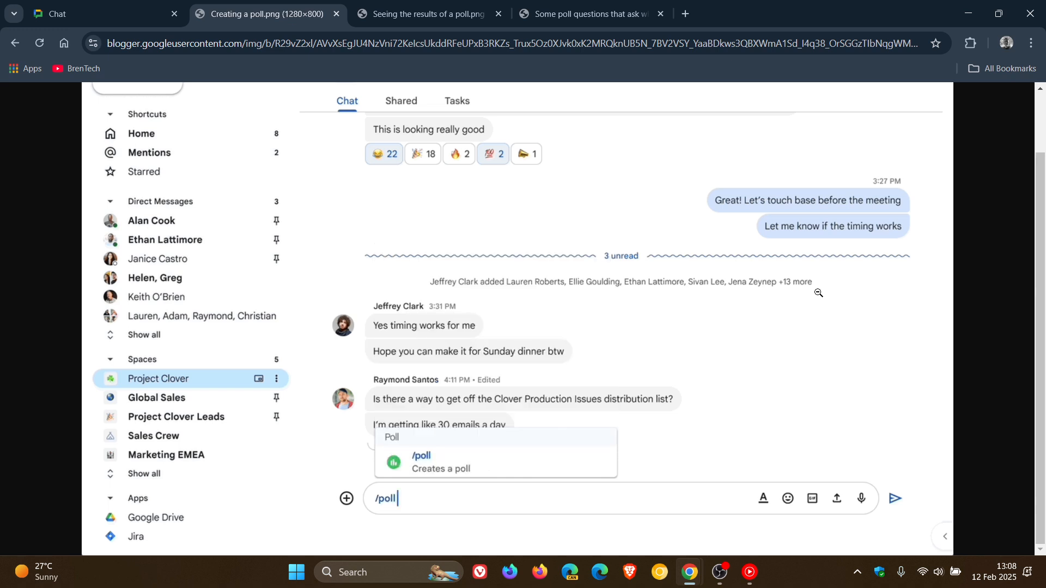
left_click(440, 462)
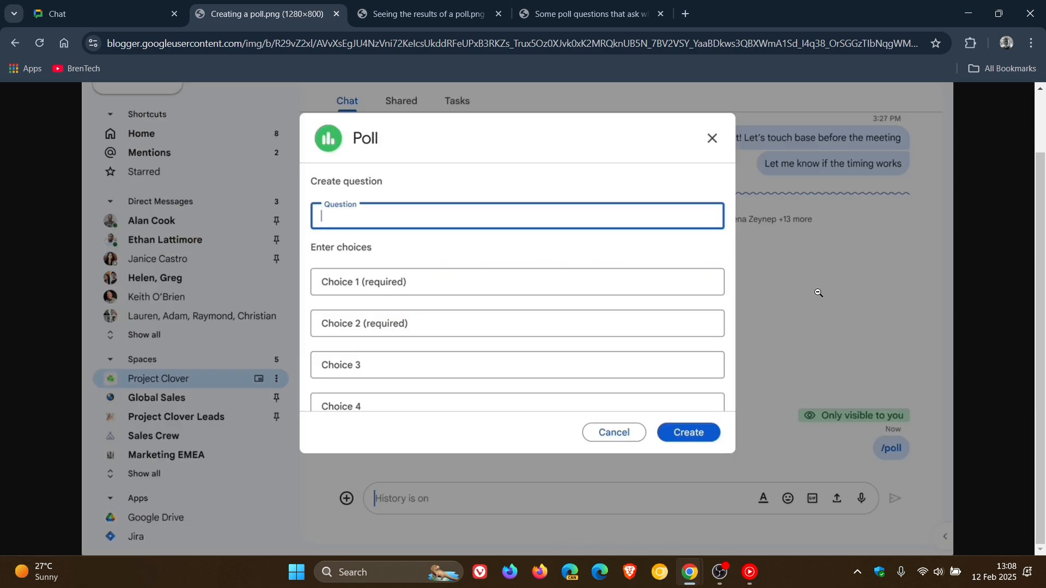
left_click(712, 138)
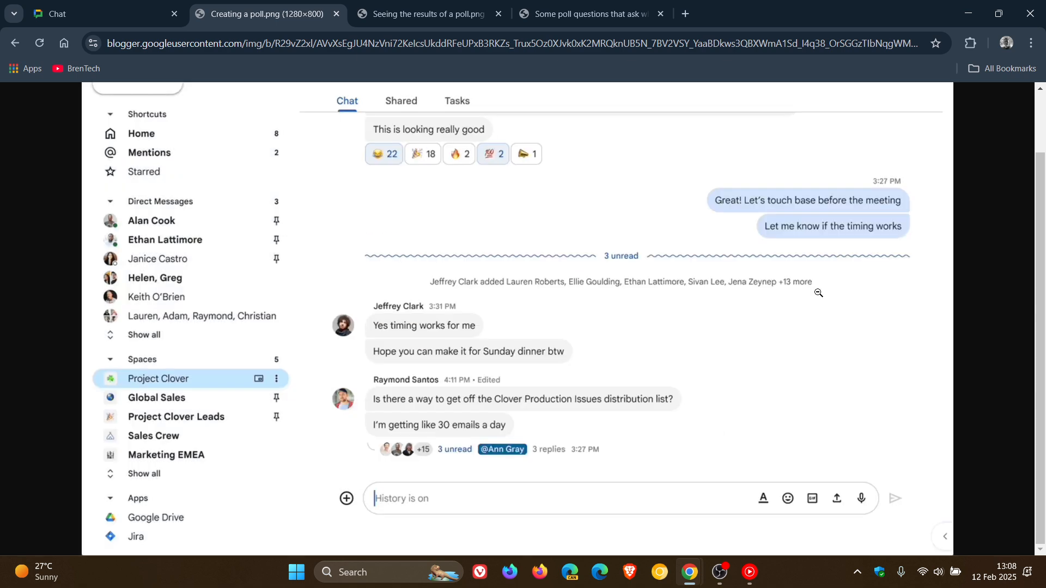